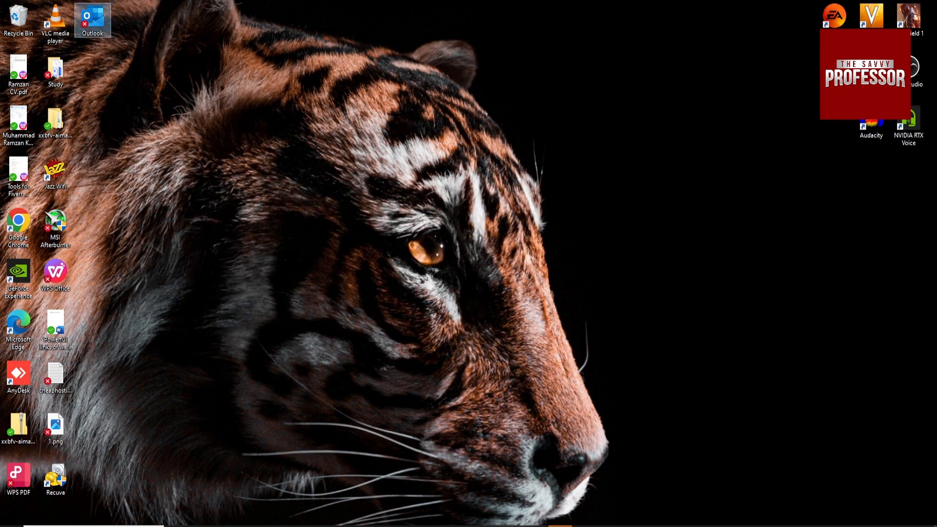
# Launch Outlook from its desktop shortcut so the inbox mail window appears.
pyautogui.doubleClick(92, 19)
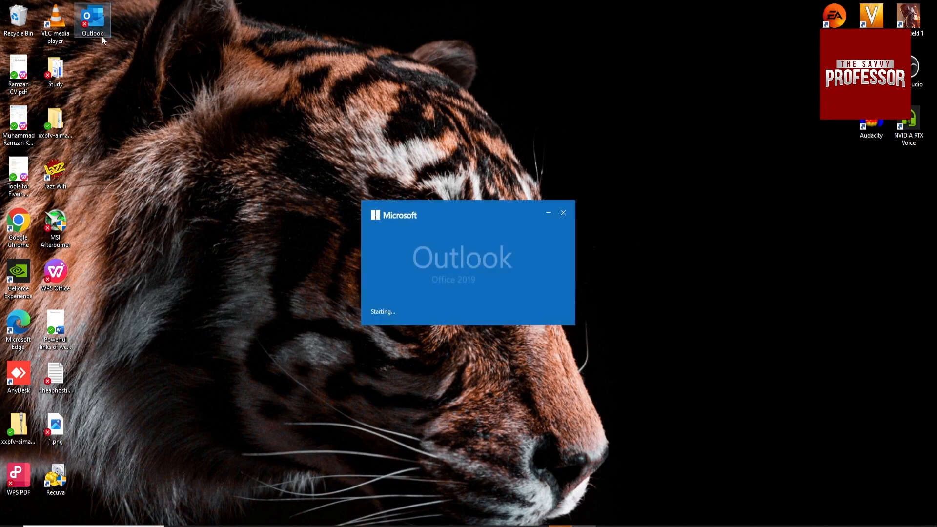
pyautogui.click(92, 21)
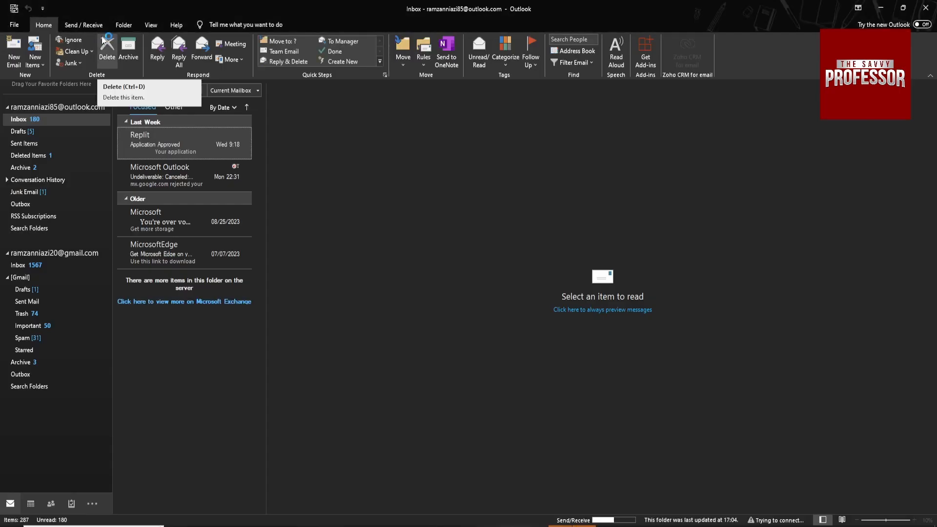
# Show the Gmail account's inbox and read the Google 'Security alert' message.
pyautogui.click(19, 264)
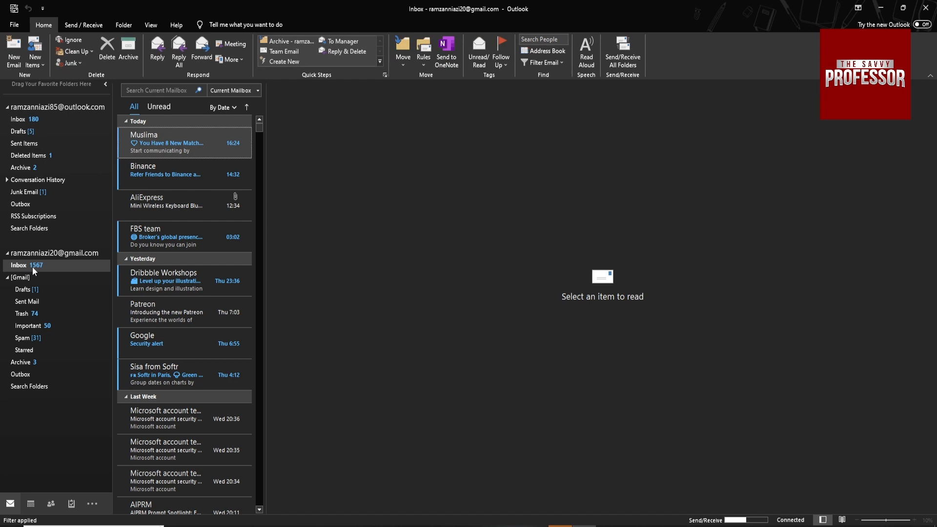
pyautogui.moveTo(190, 229)
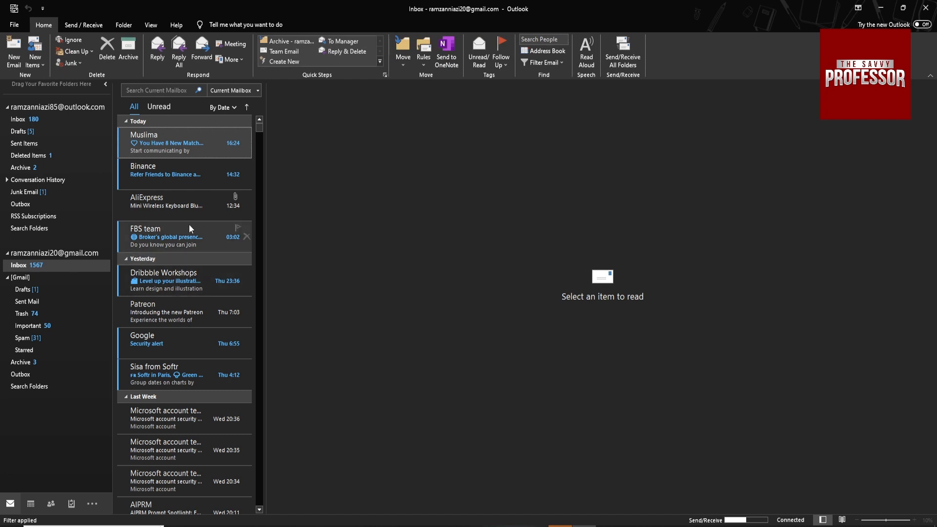
pyautogui.moveTo(190, 237)
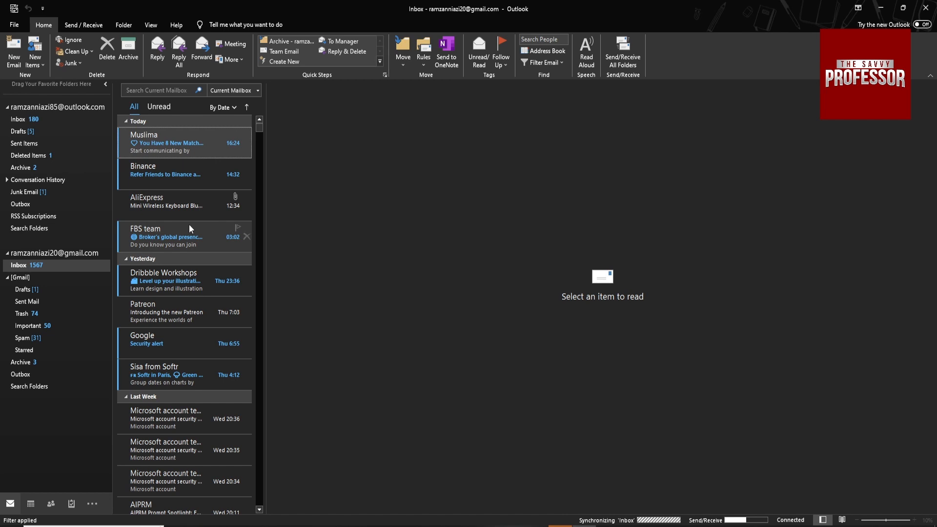
pyautogui.moveTo(150, 340)
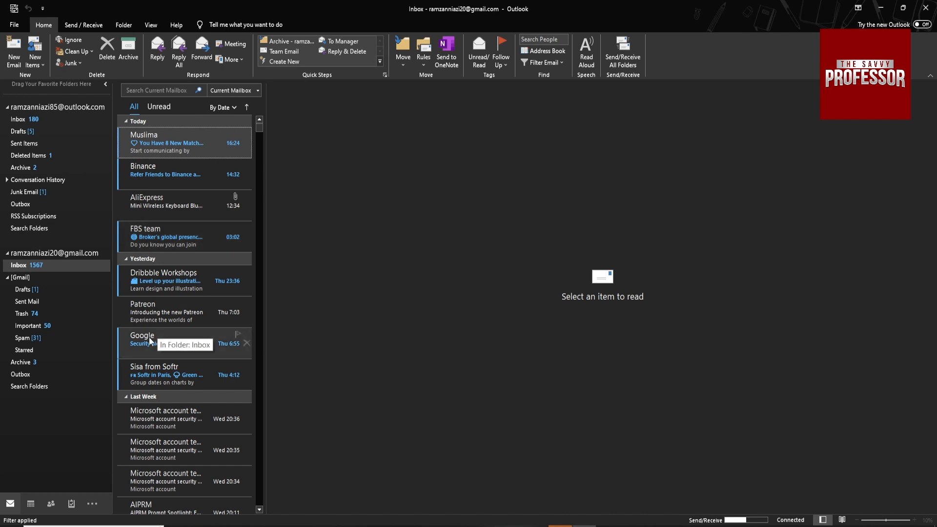
pyautogui.click(146, 338)
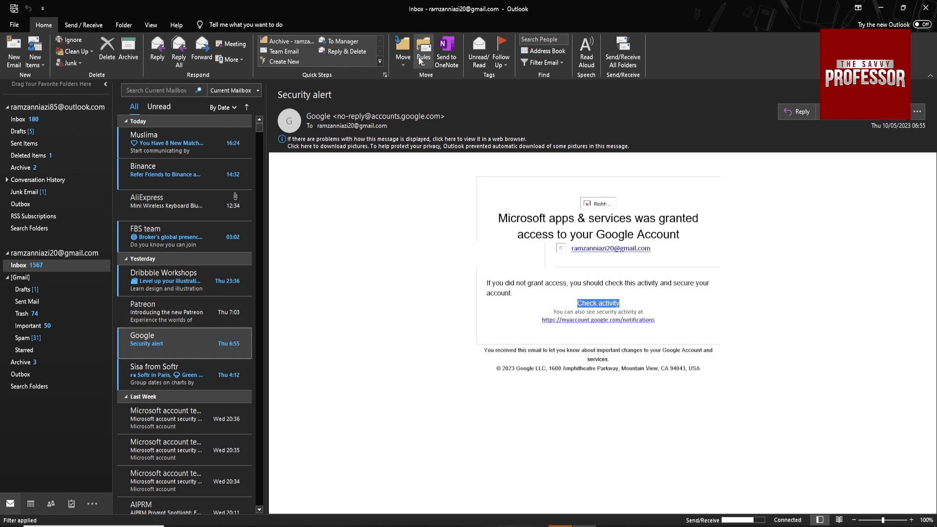
# Start a rule from this message matching mail from Google that moves items to a folder.
pyautogui.click(422, 48)
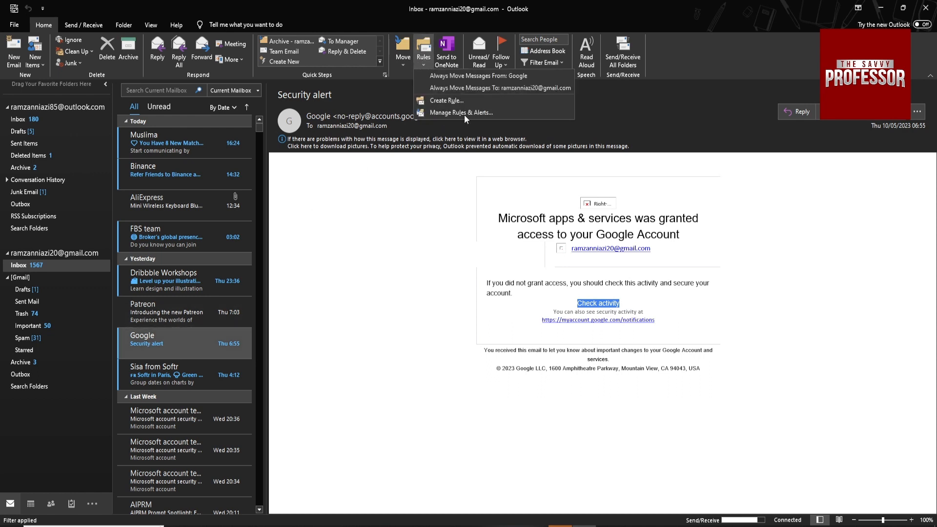
pyautogui.click(445, 100)
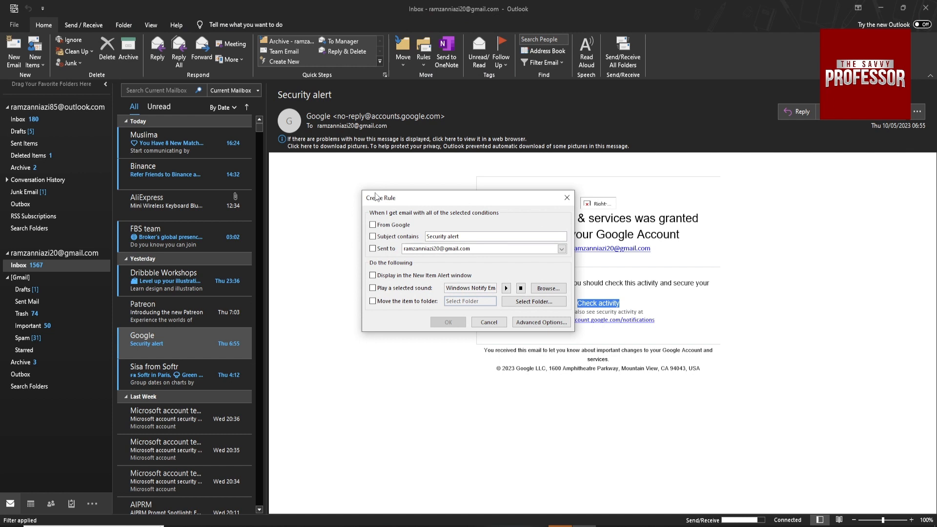
pyautogui.click(372, 224)
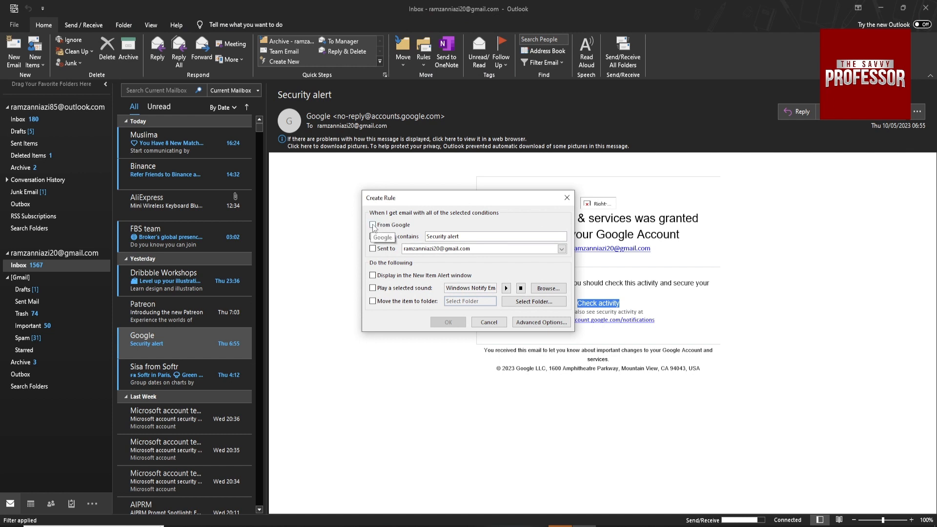
pyautogui.click(372, 225)
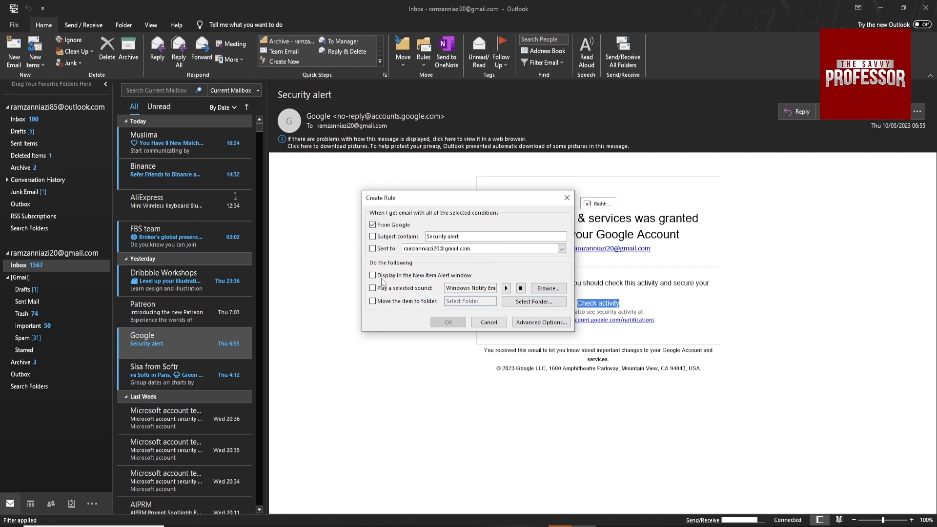
pyautogui.click(372, 301)
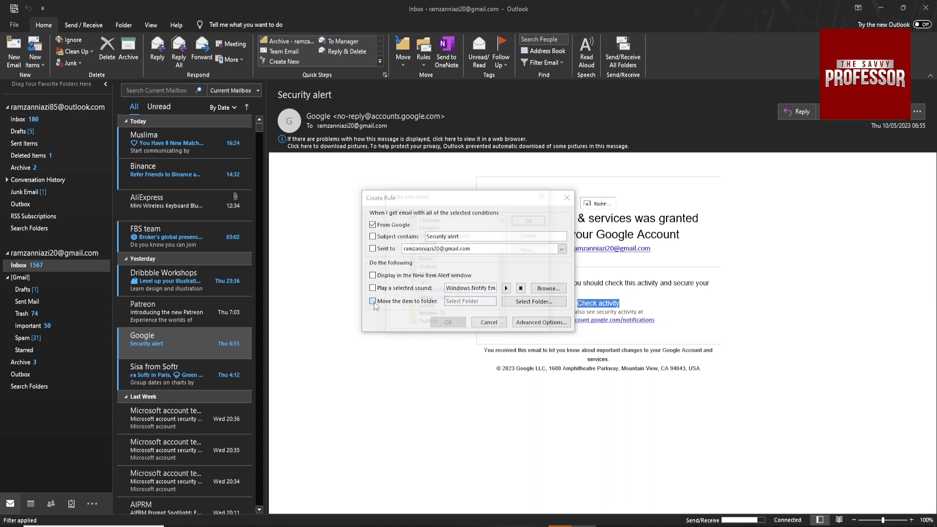
# Create a new folder named 'google' under the Gmail Inbox from the rule's folder picker.
pyautogui.click(529, 301)
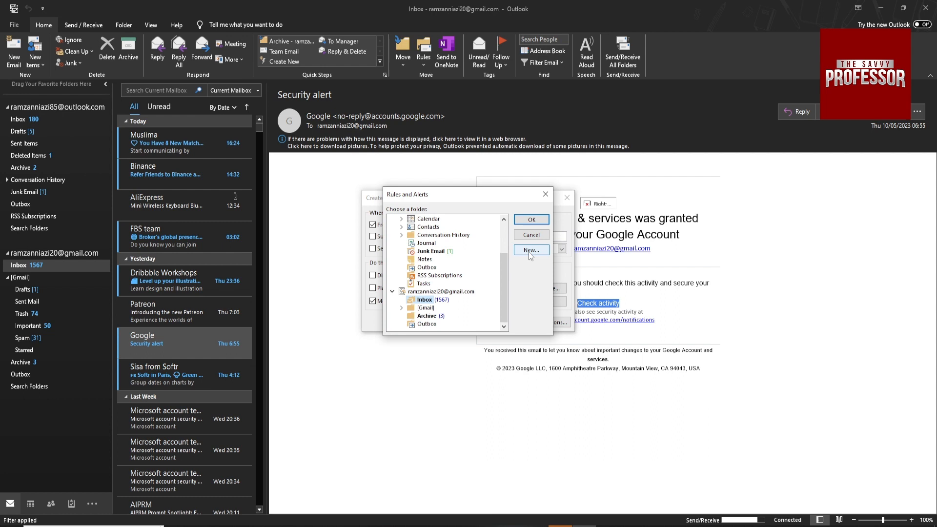
pyautogui.click(529, 250)
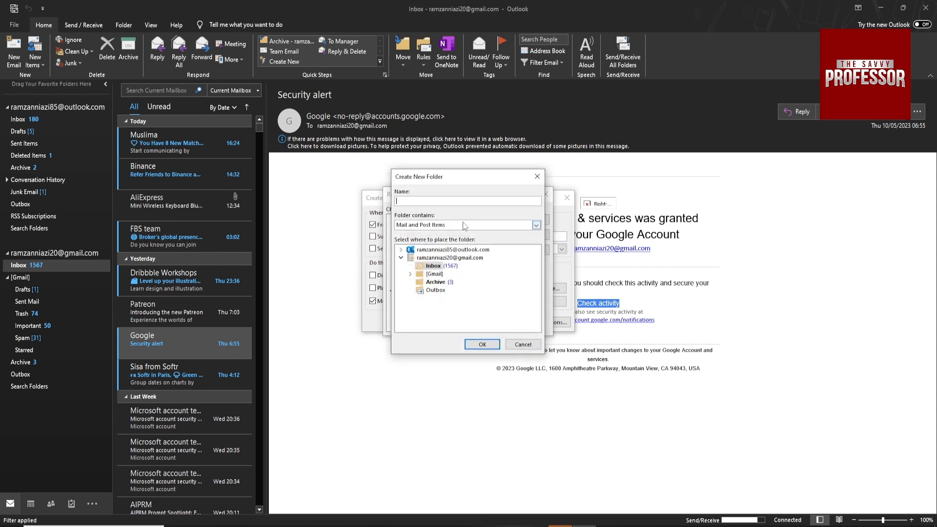
pyautogui.write('google')
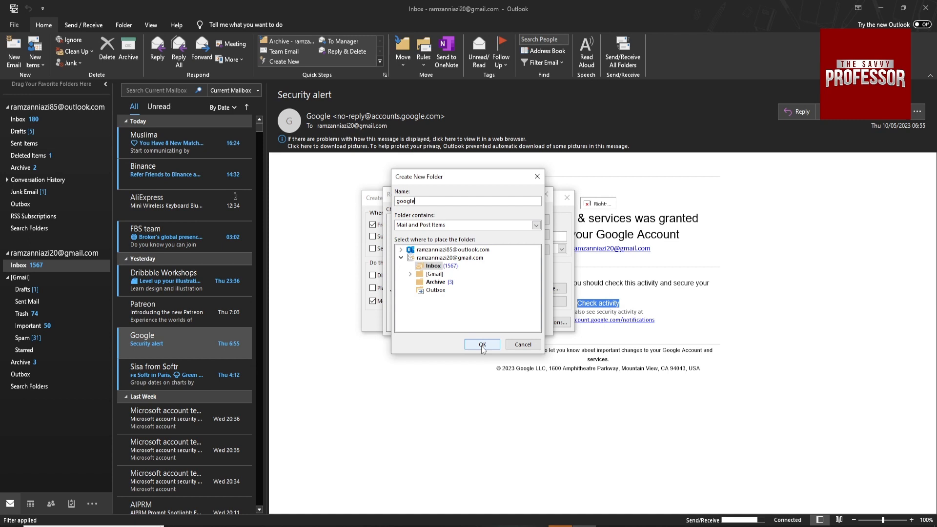
pyautogui.click(482, 345)
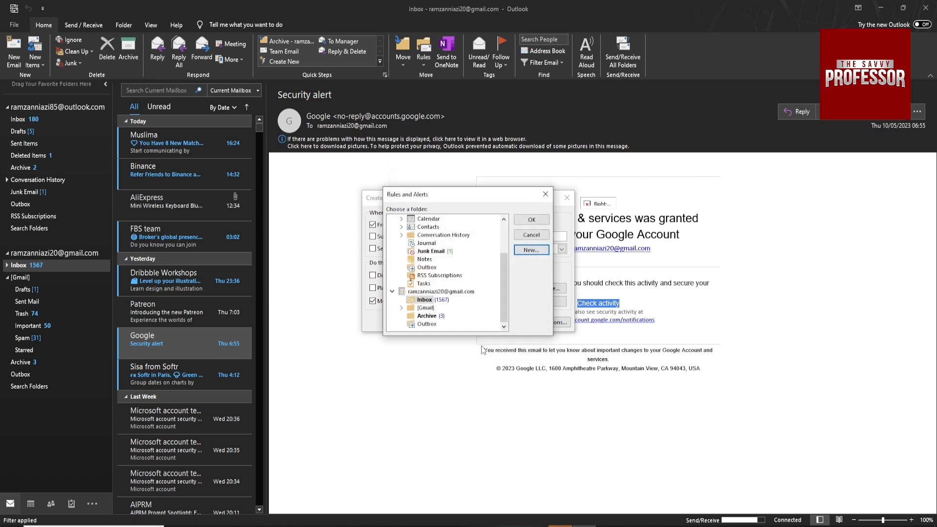
# Pick the google folder as destination, save the rule, run it now, and view the moved Google emails.
pyautogui.click(530, 220)
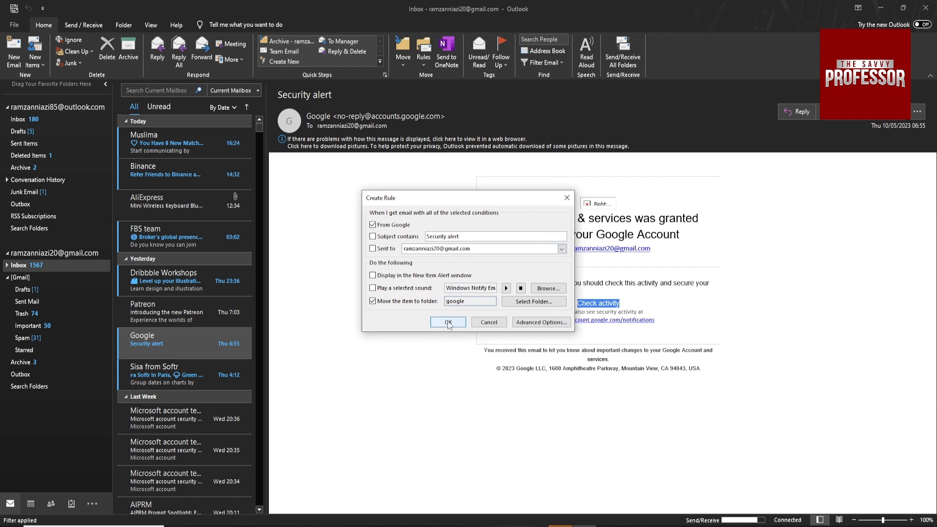
pyautogui.click(448, 322)
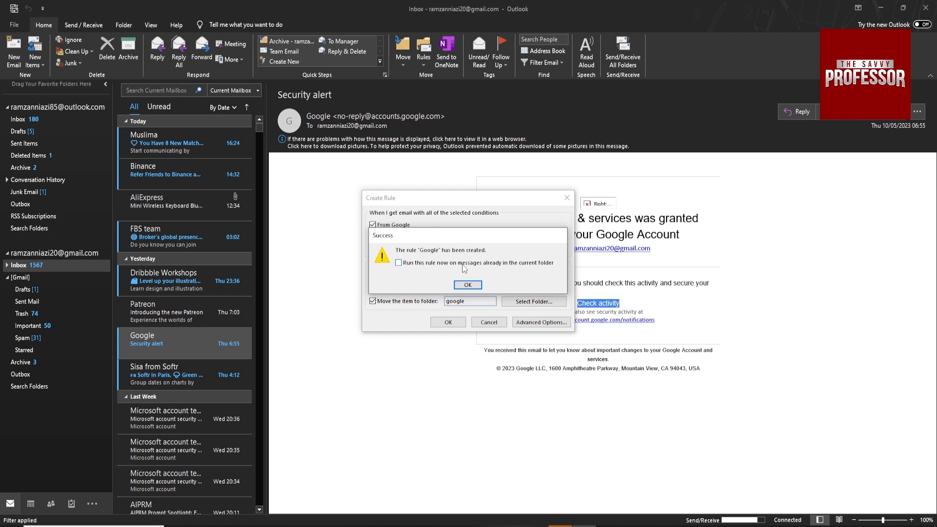
pyautogui.click(468, 284)
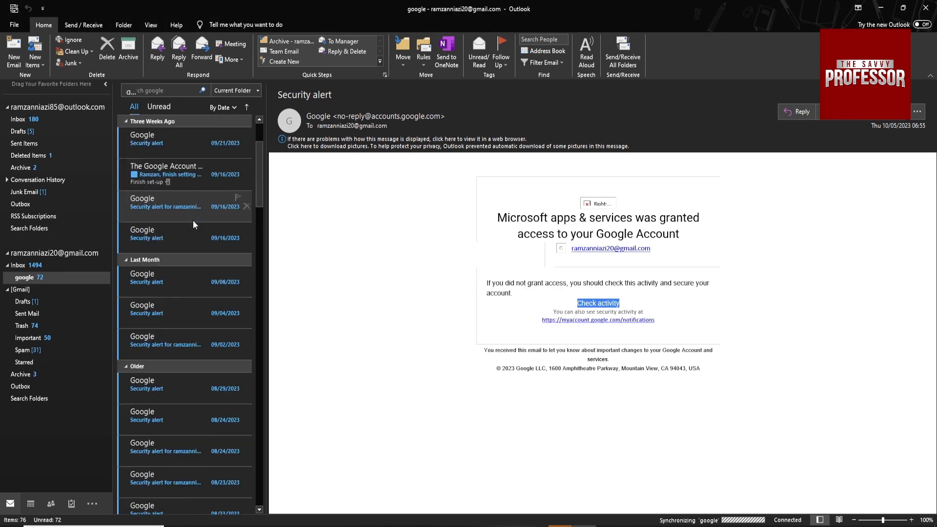
pyautogui.scroll(-3)
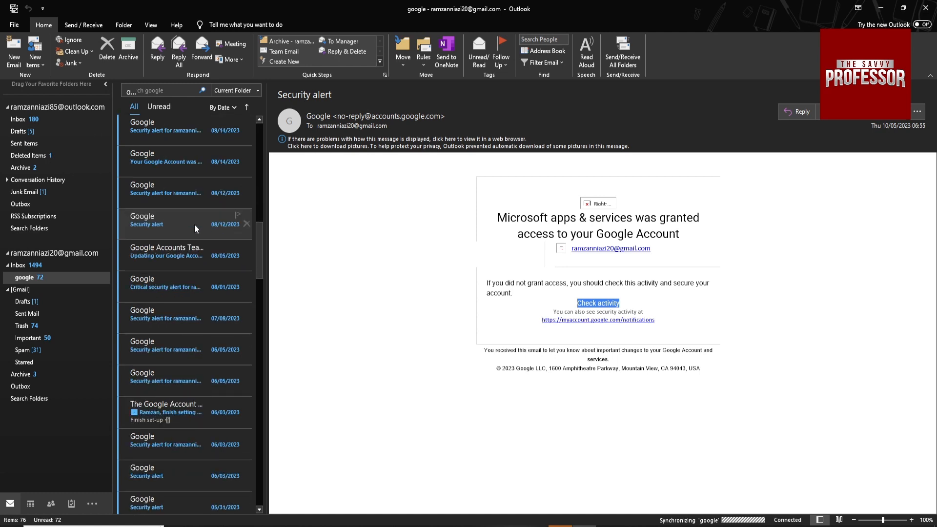